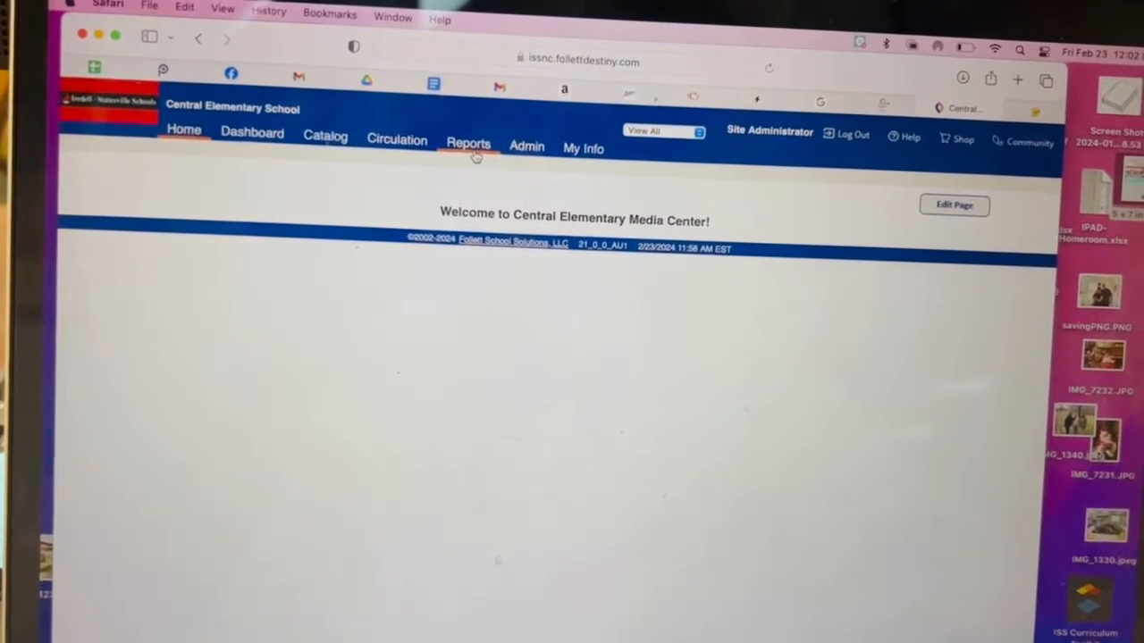
- Go to Reports and show the Patron Reports list
left_click(469, 143)
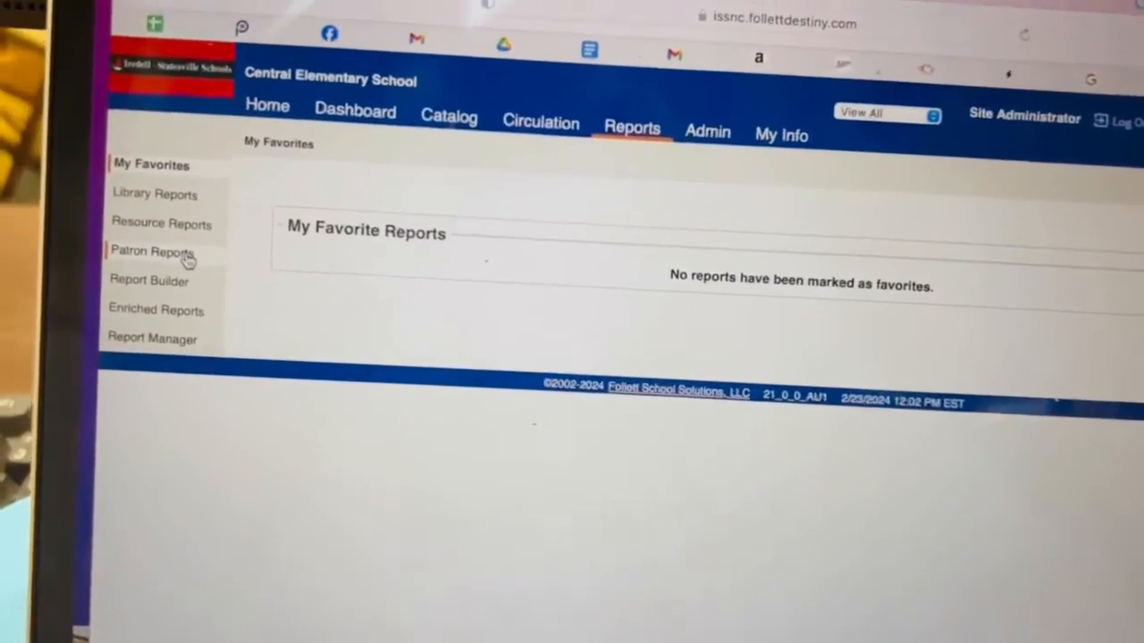
left_click(151, 251)
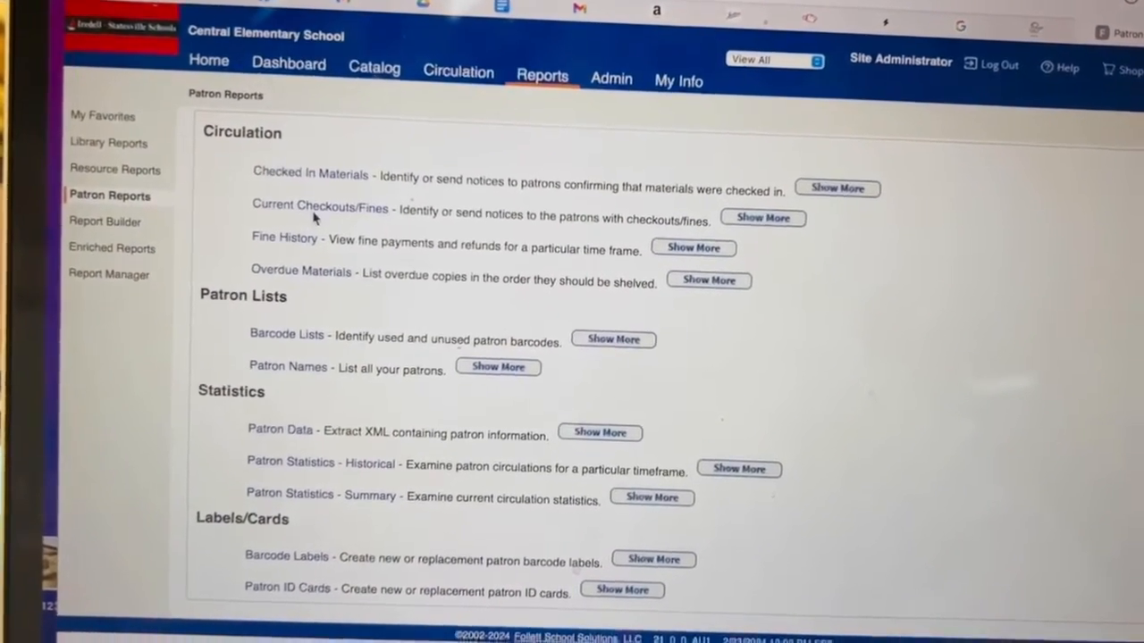
- Start a Current Checkouts/Fines report covering all checked-out materials, formatted as notices
left_click(708, 280)
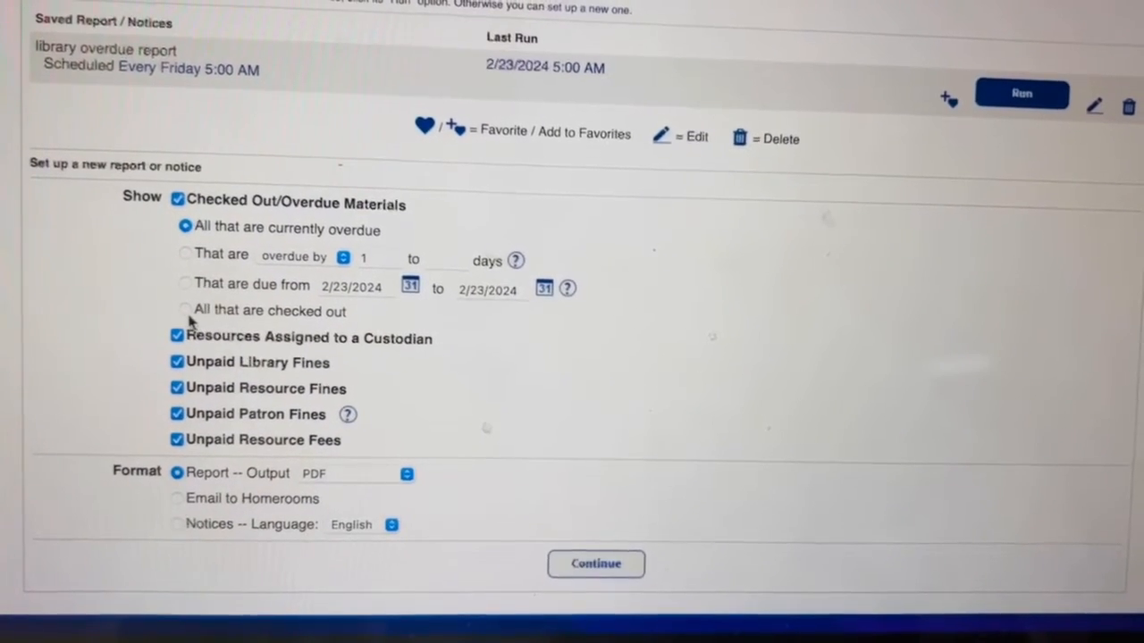
left_click(185, 310)
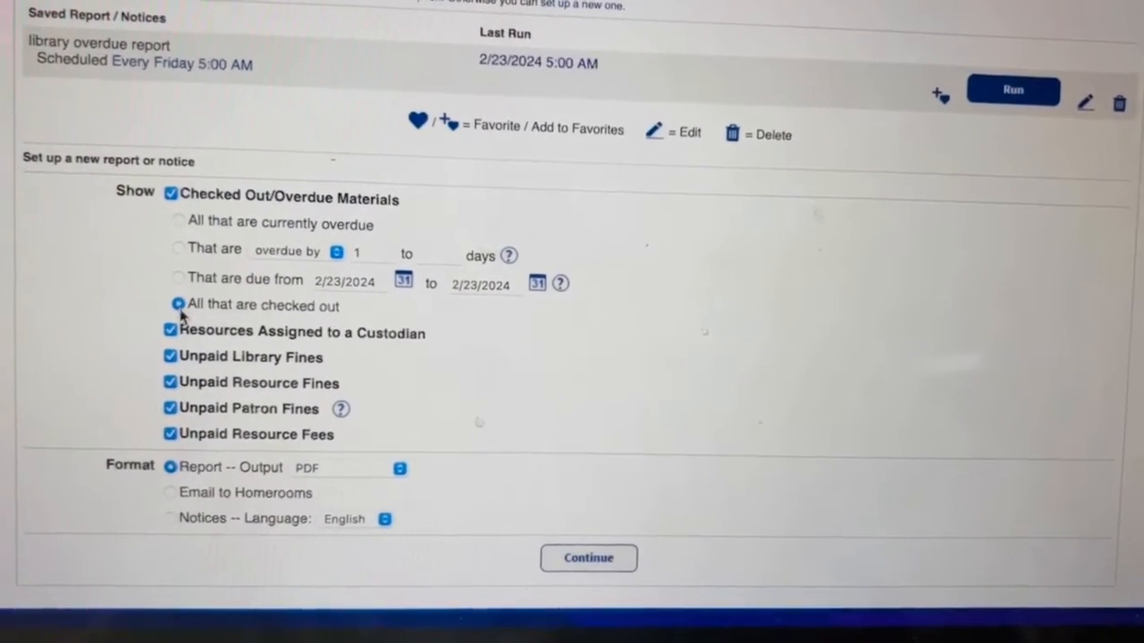
scroll("down", 3)
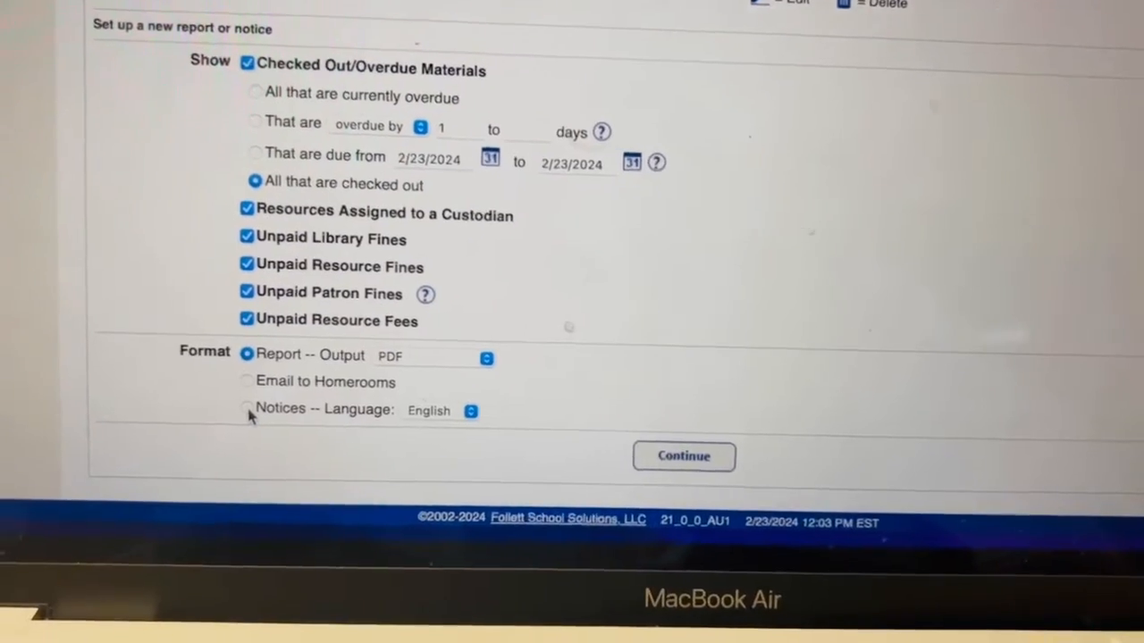
left_click(247, 410)
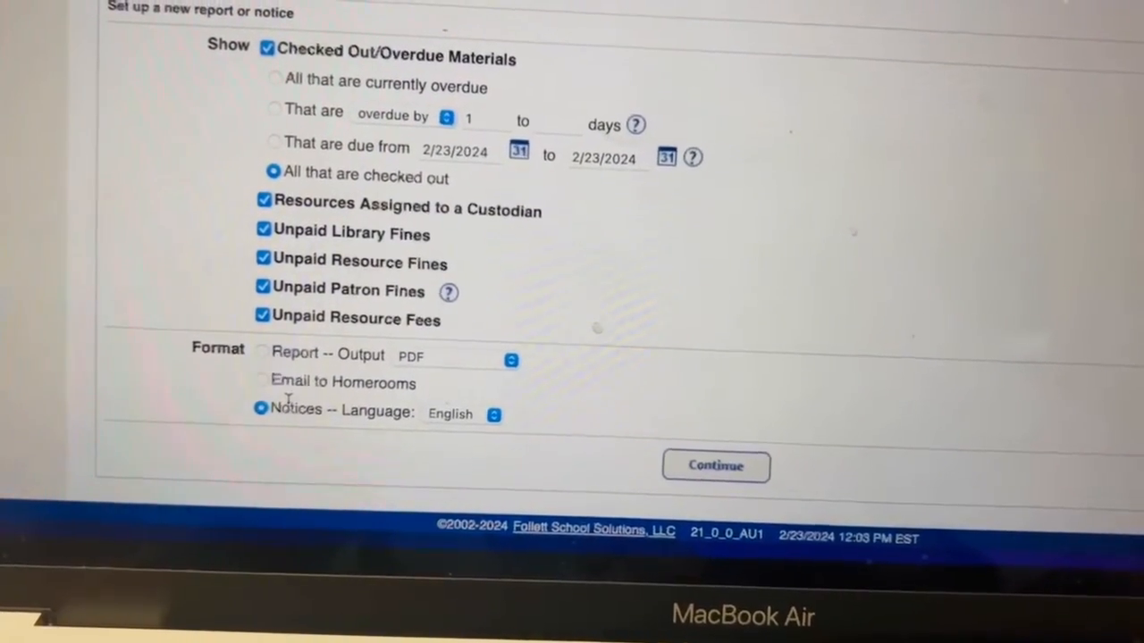
scroll("up", 3)
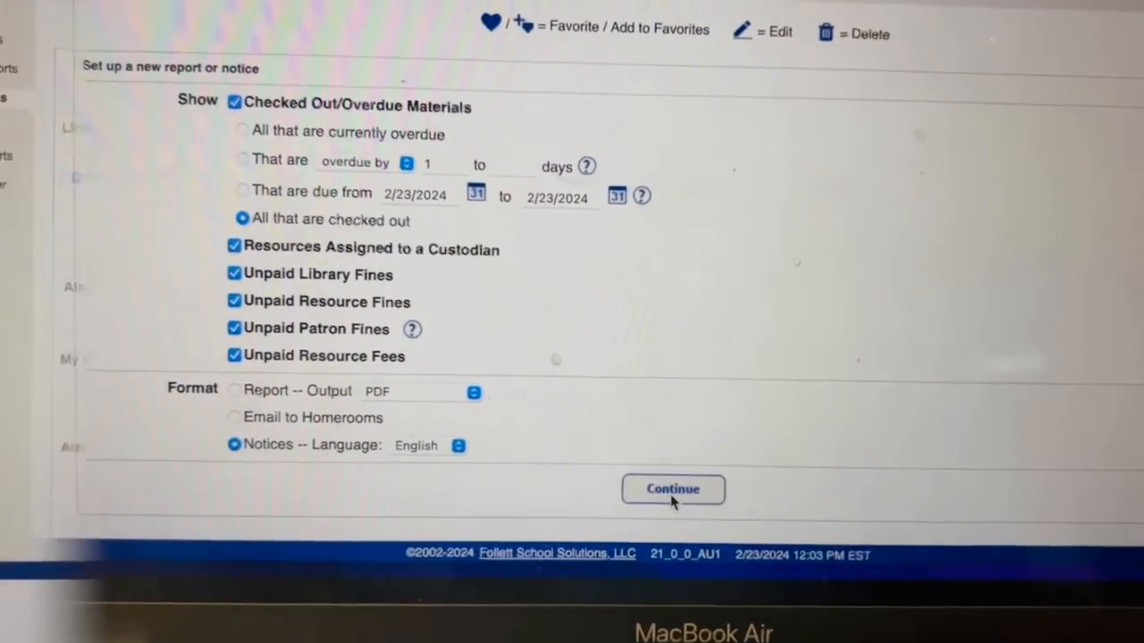
- Continue past the Format and Limit steps, keeping active patrons and library/resource materials
left_click(672, 489)
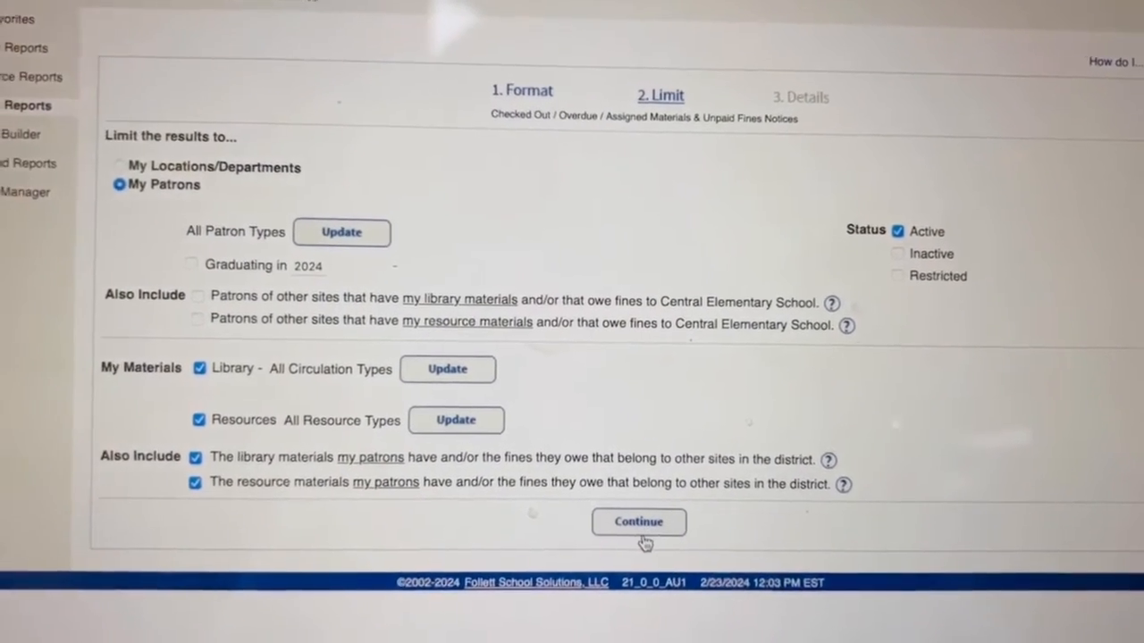
left_click(638, 521)
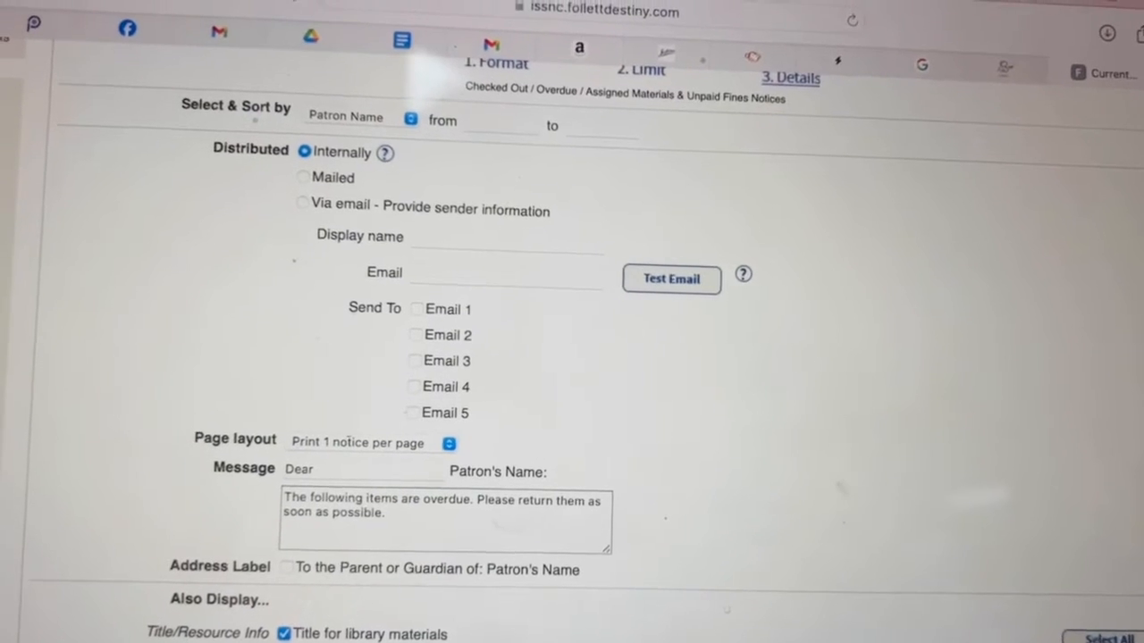
- Set layout to four notices per page and add Price and Homeroom to the notice details
scroll("down", 3)
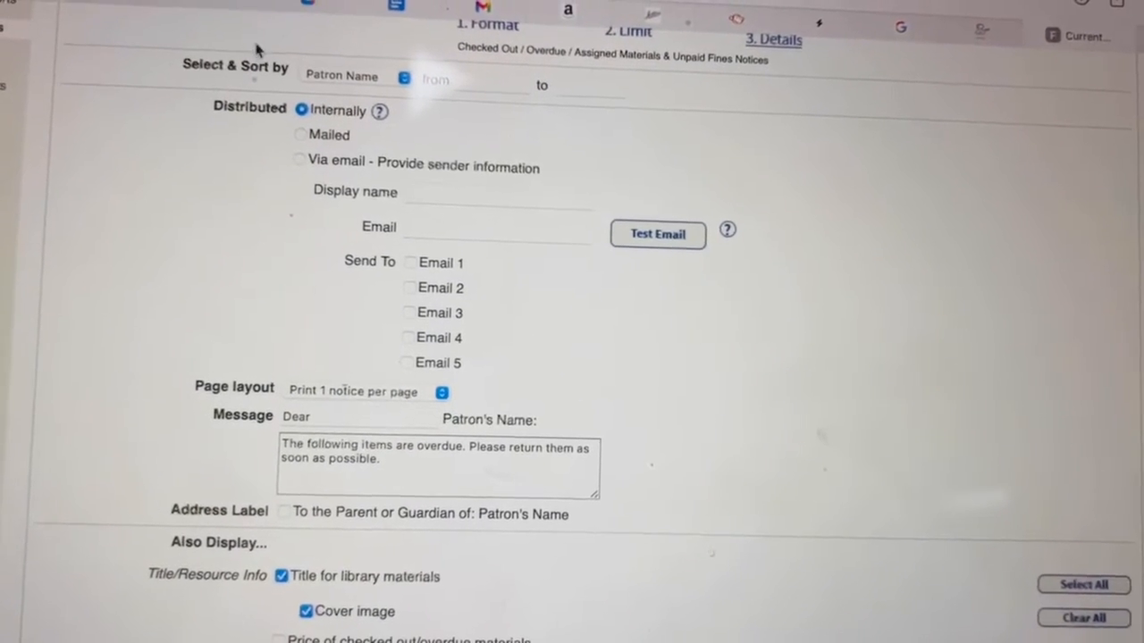
scroll("down", 3)
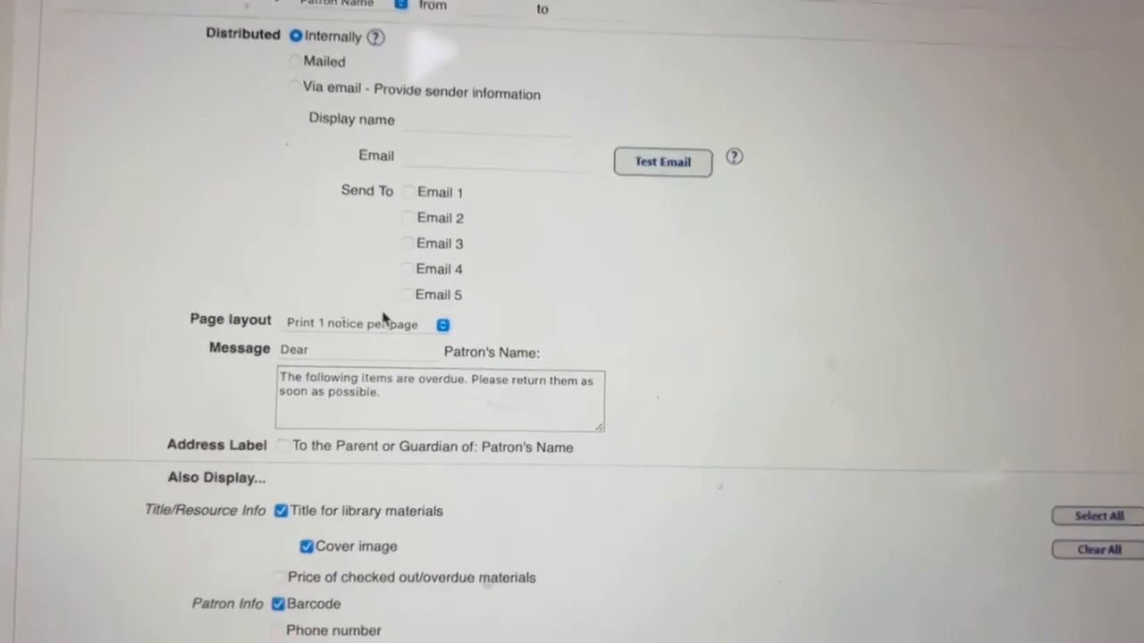
scroll("down", 3)
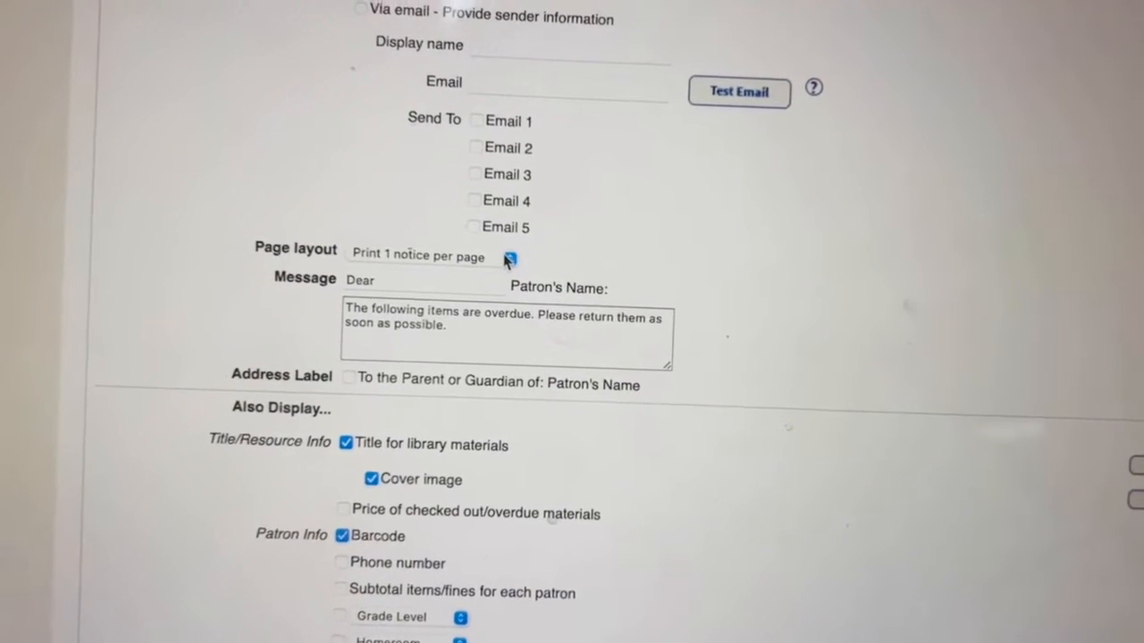
left_click(508, 258)
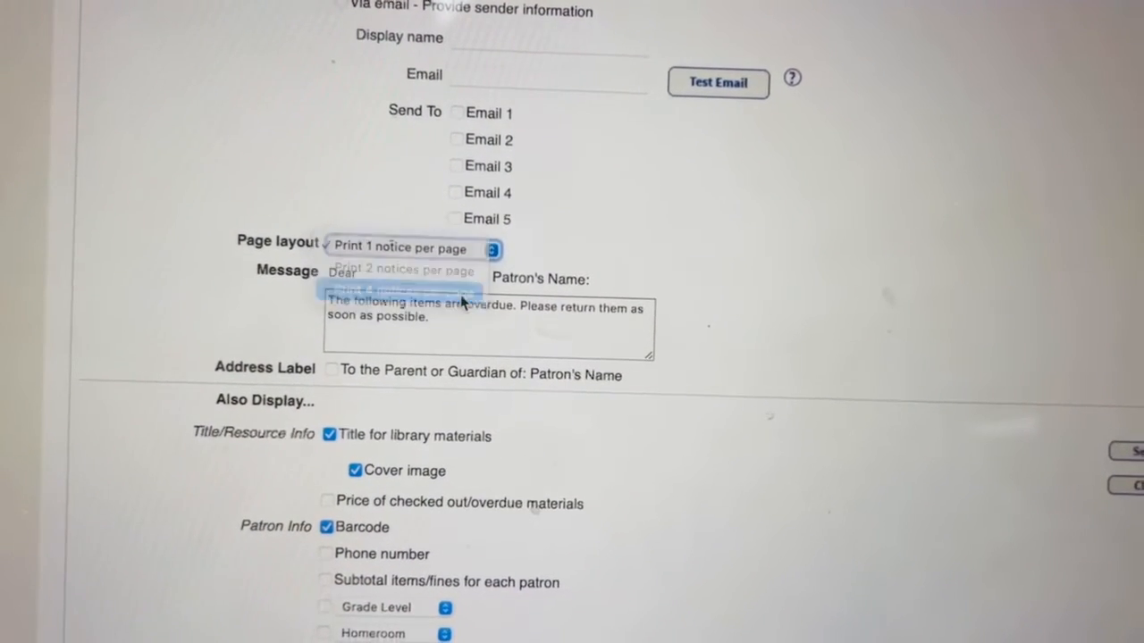
left_click(402, 288)
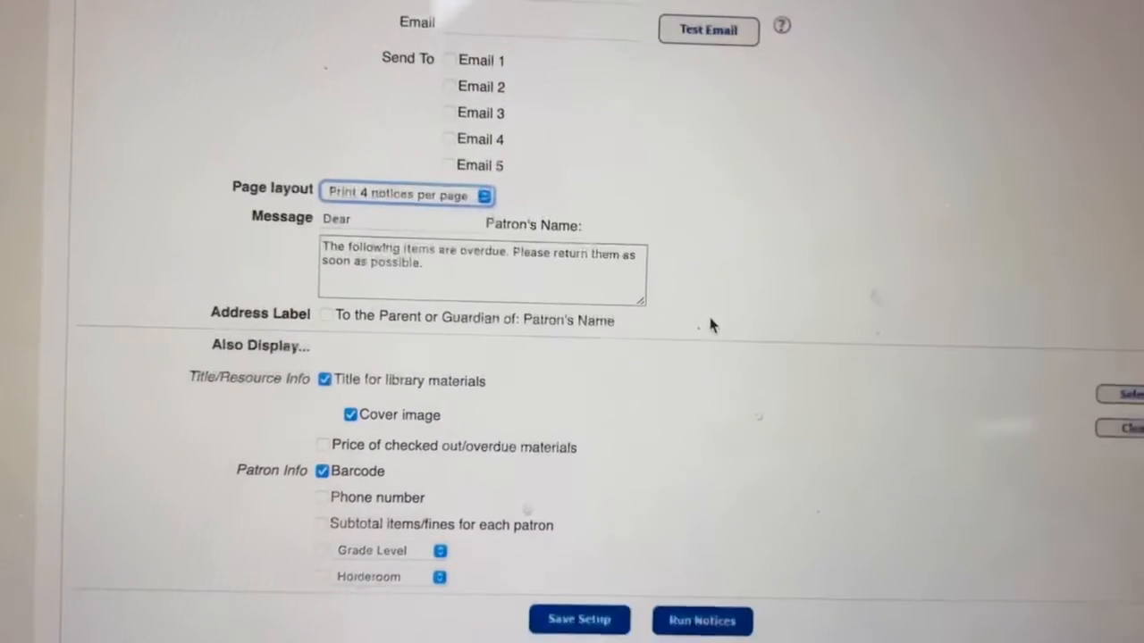
scroll("down", 3)
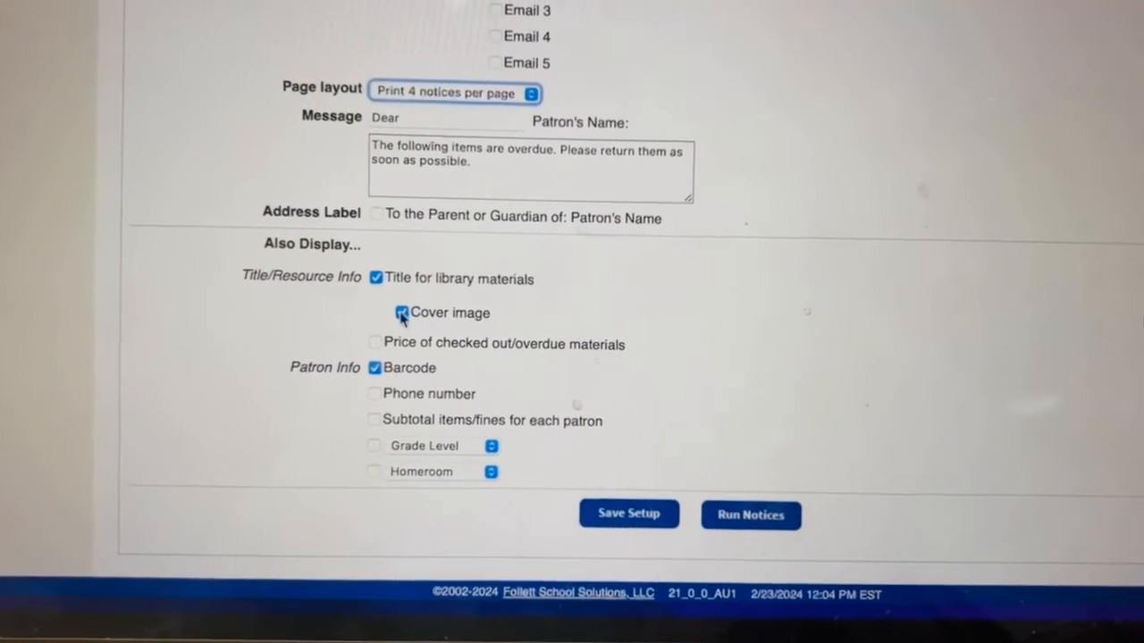
left_click(374, 343)
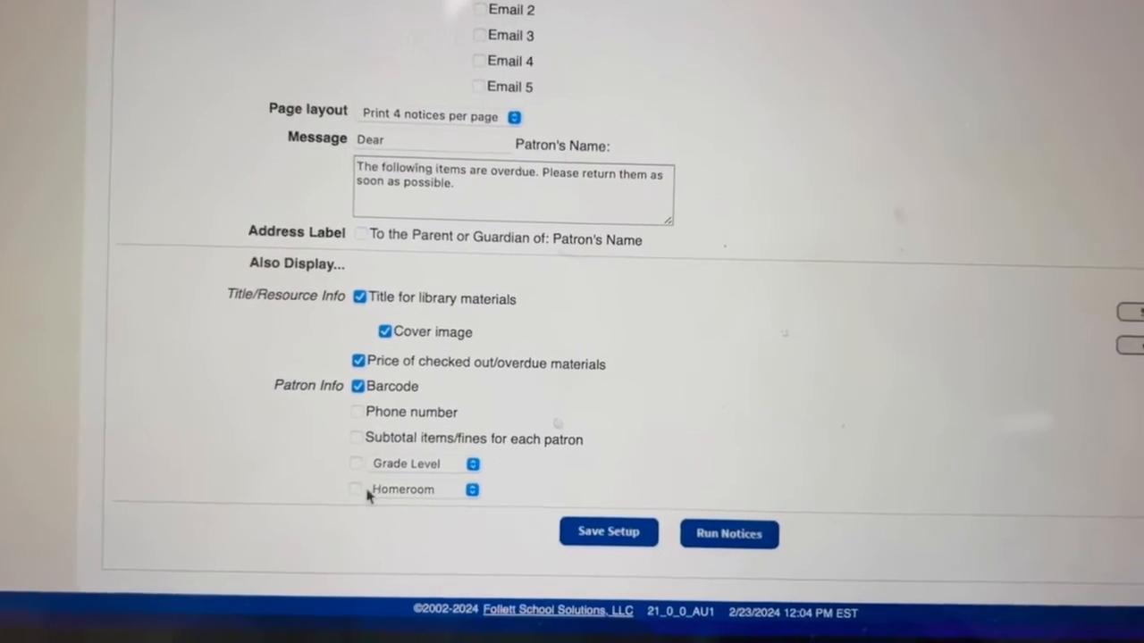
left_click(357, 489)
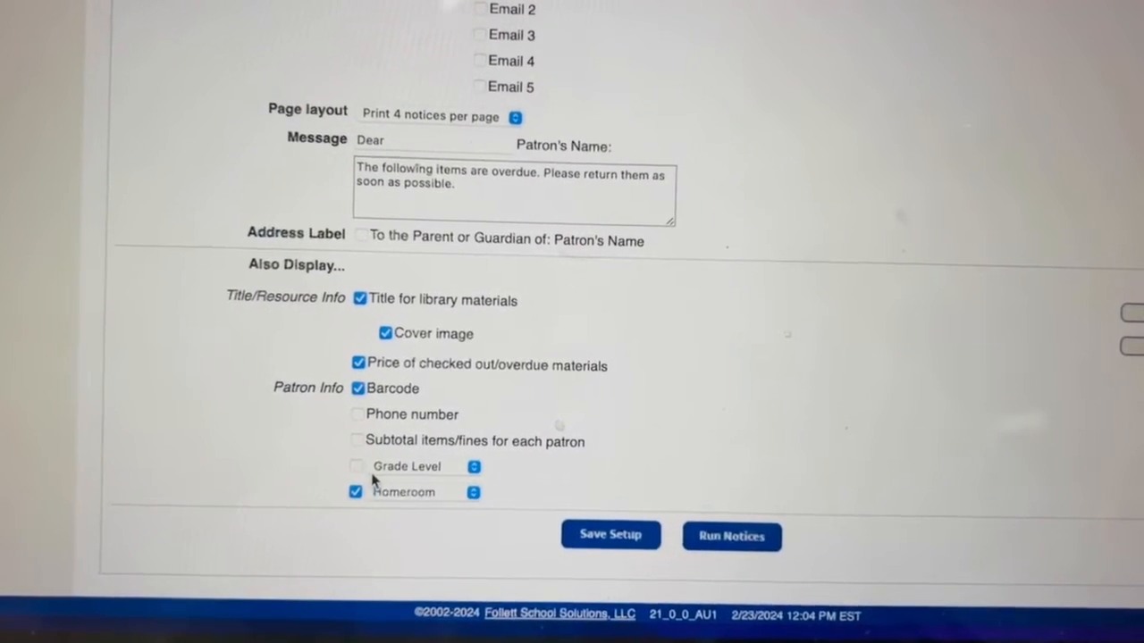
- Run the notices with these display settings, sending the job to Report Manager
scroll("up", 3)
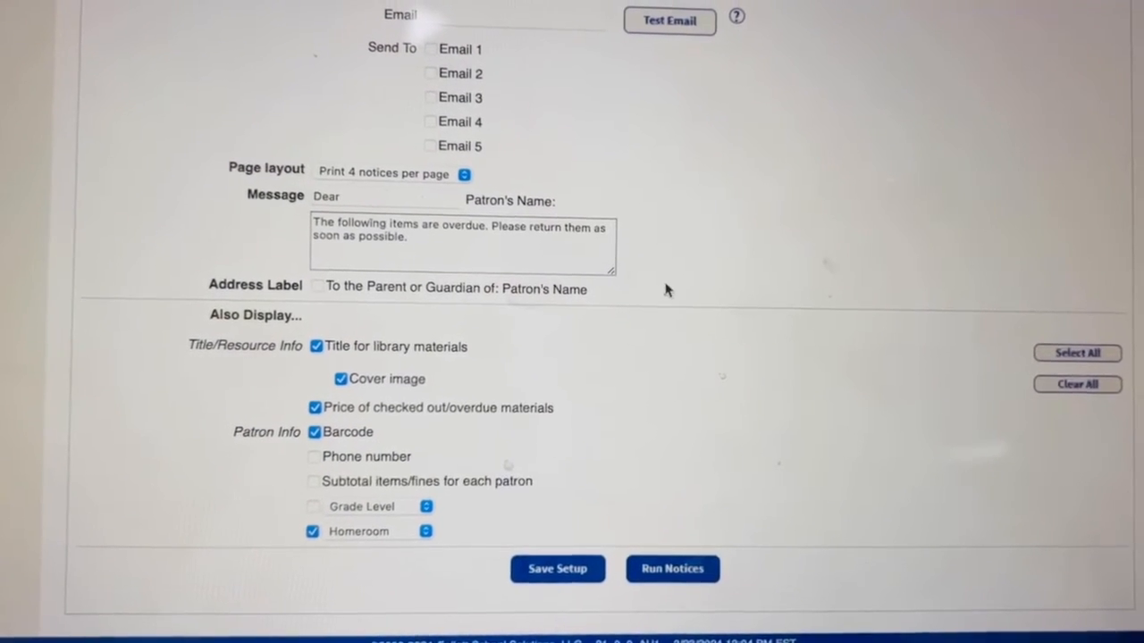
scroll("up", 3)
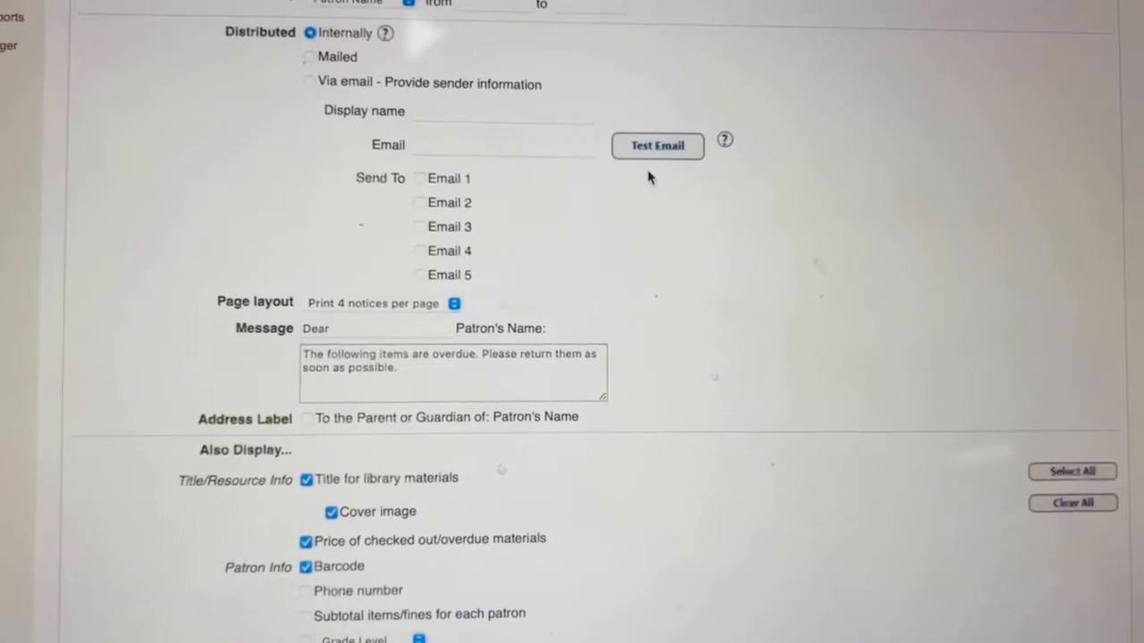
scroll("down", 3)
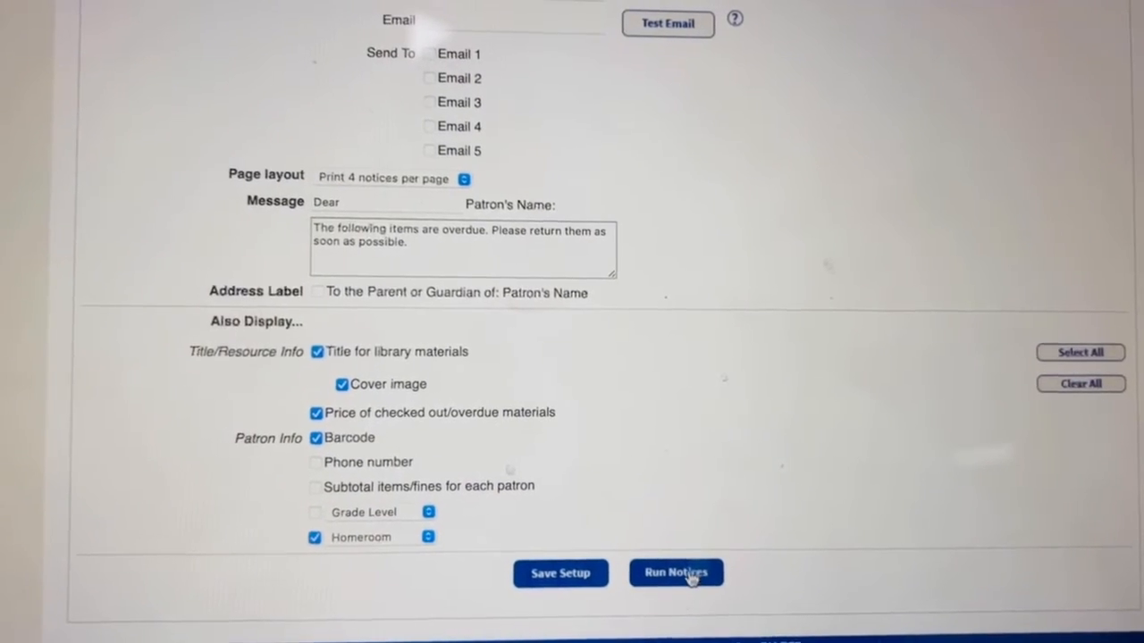
left_click(675, 573)
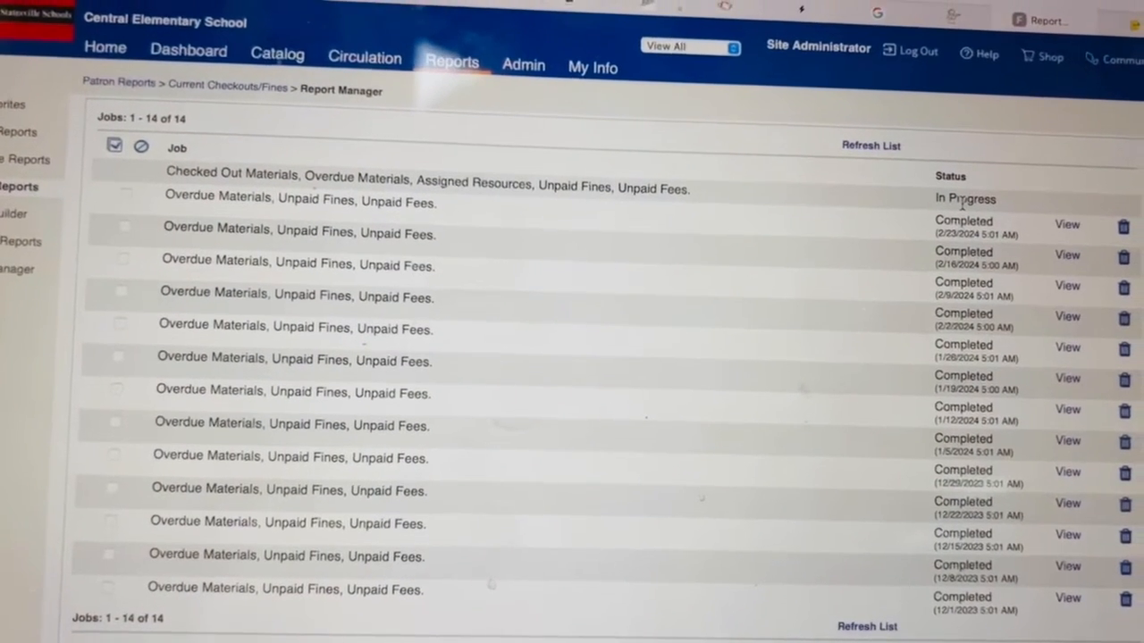
- Open the finished Checked Out Materials notices job from the Report Manager
left_click(1067, 224)
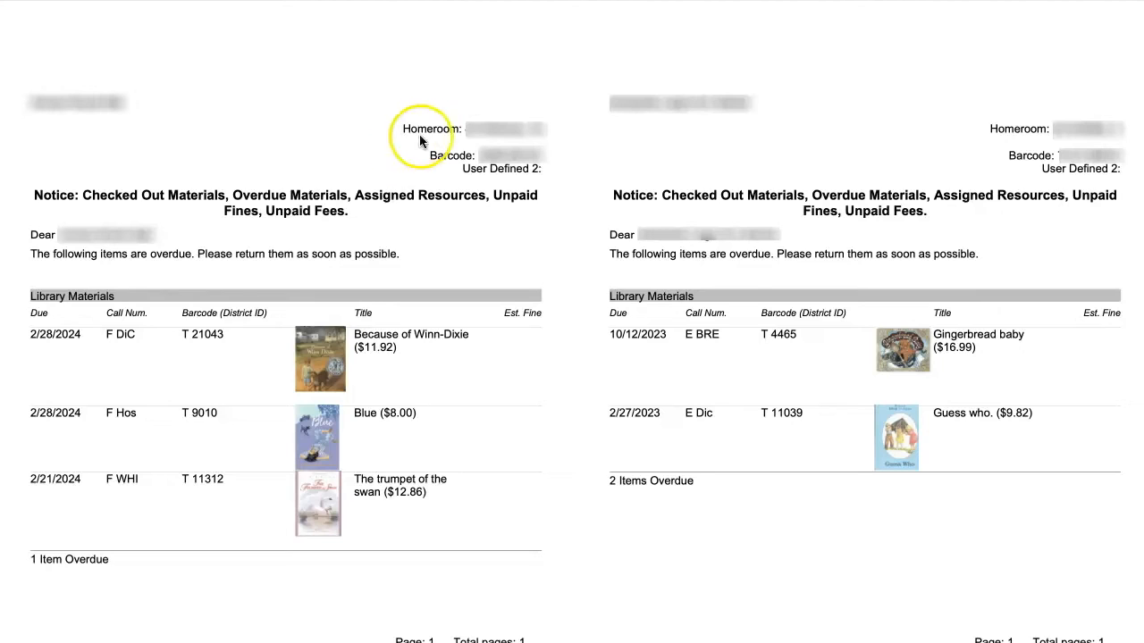
mouse_move(281, 386)
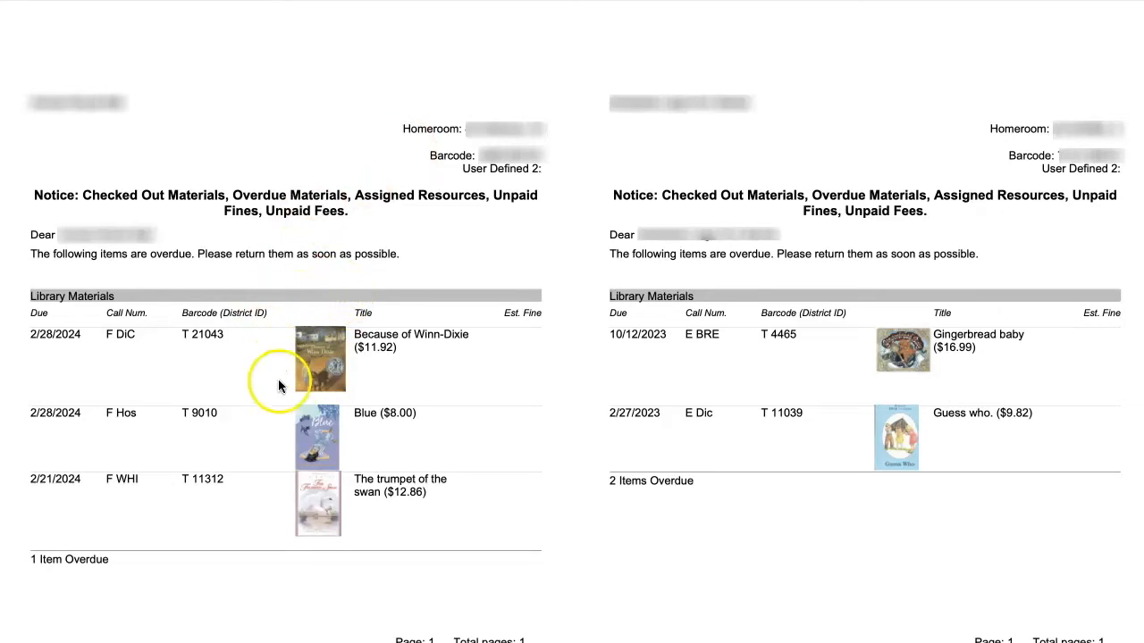
mouse_move(375, 362)
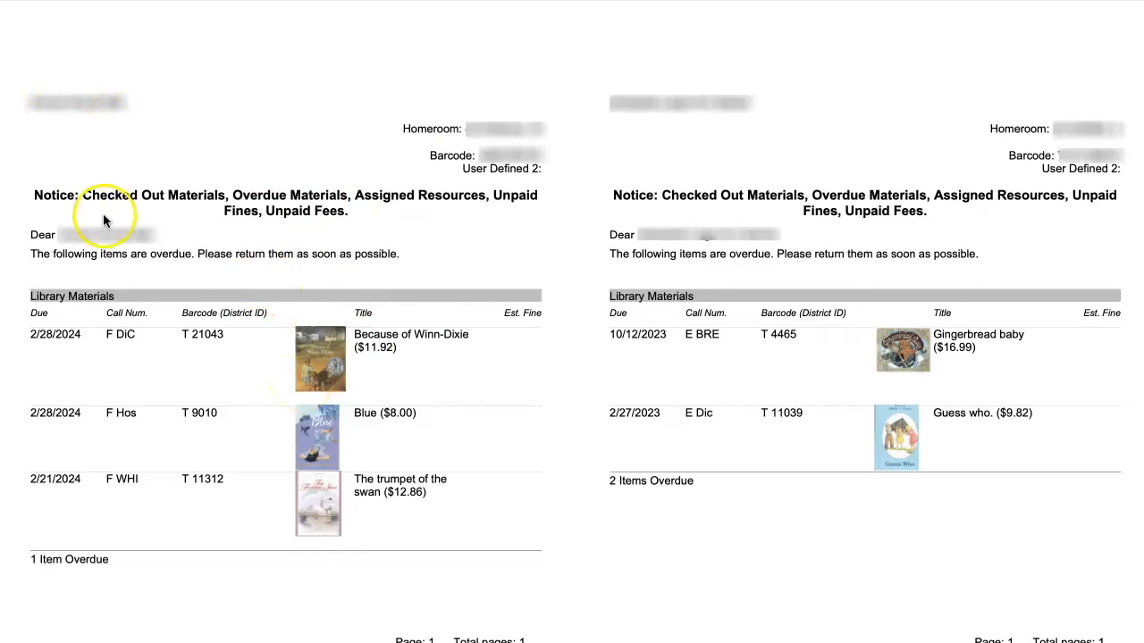
mouse_move(114, 228)
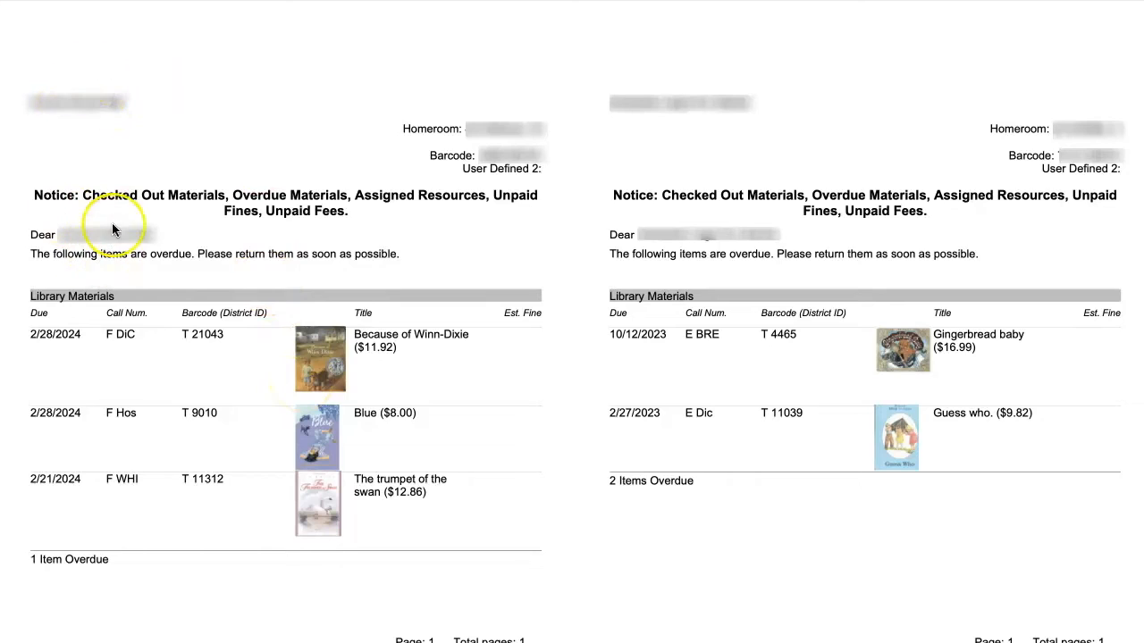
mouse_move(535, 166)
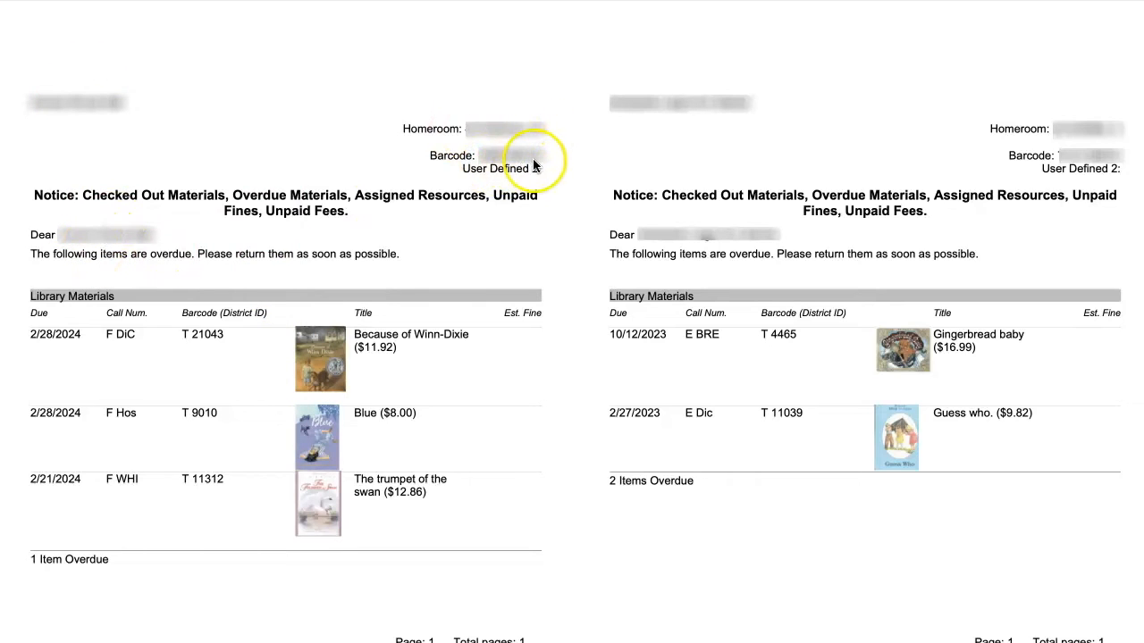
mouse_move(322, 392)
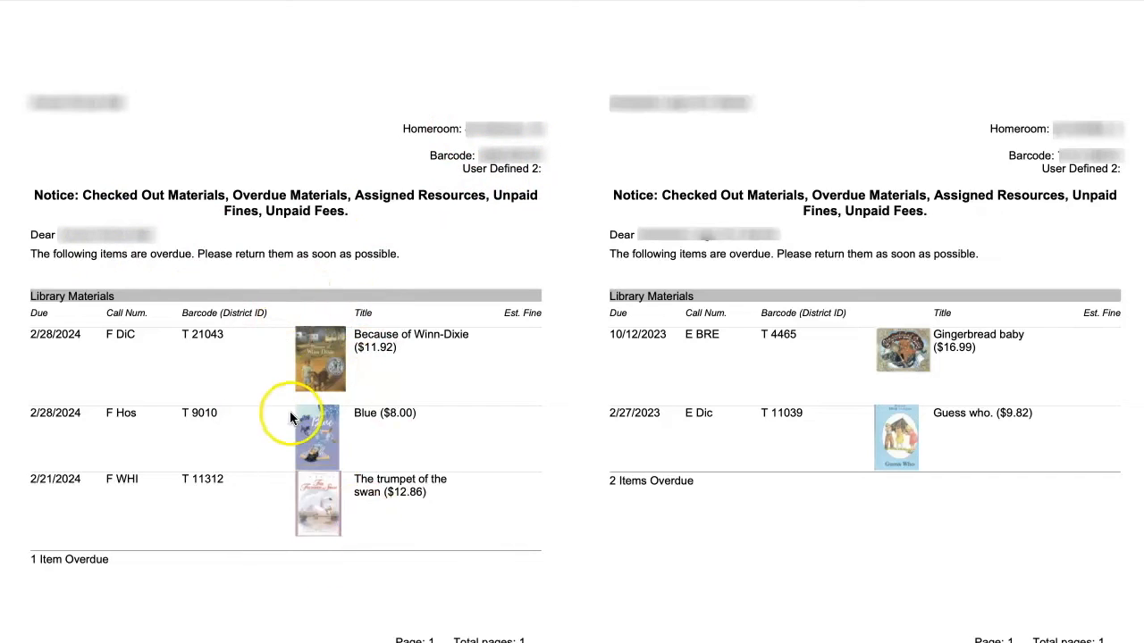
mouse_move(330, 386)
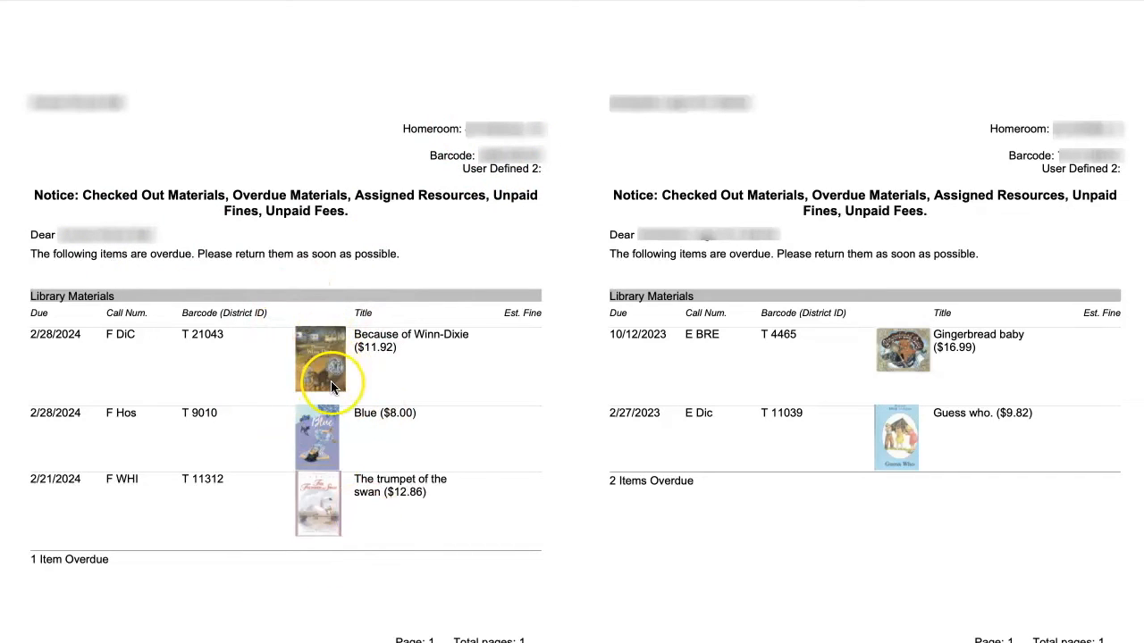
mouse_move(322, 438)
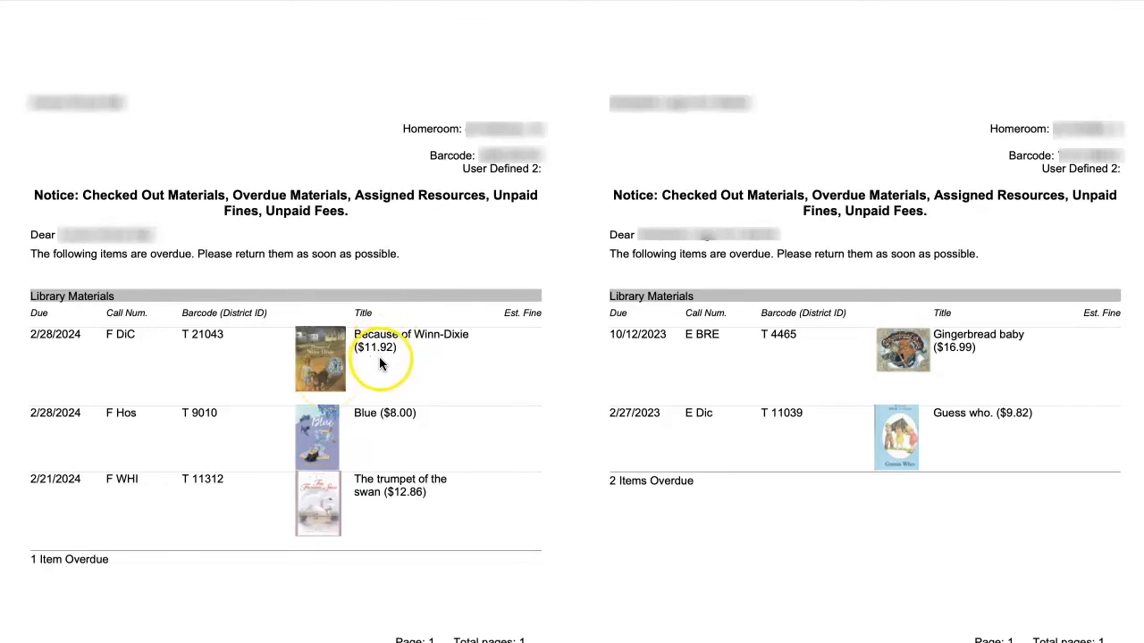
mouse_move(512, 367)
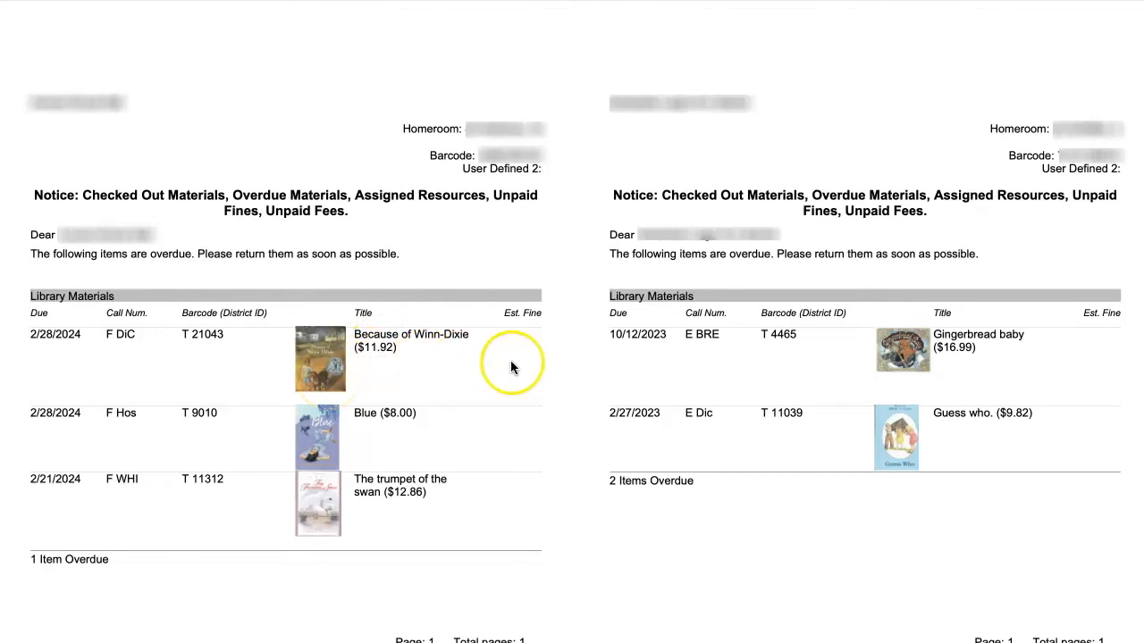
mouse_move(572, 28)
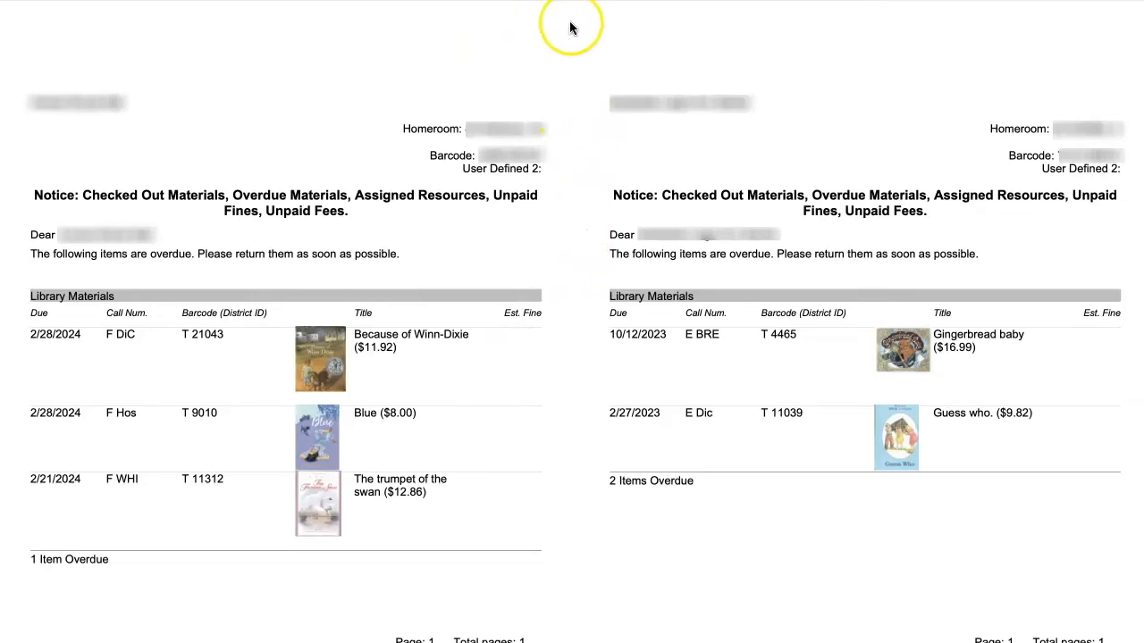
mouse_move(478, 147)
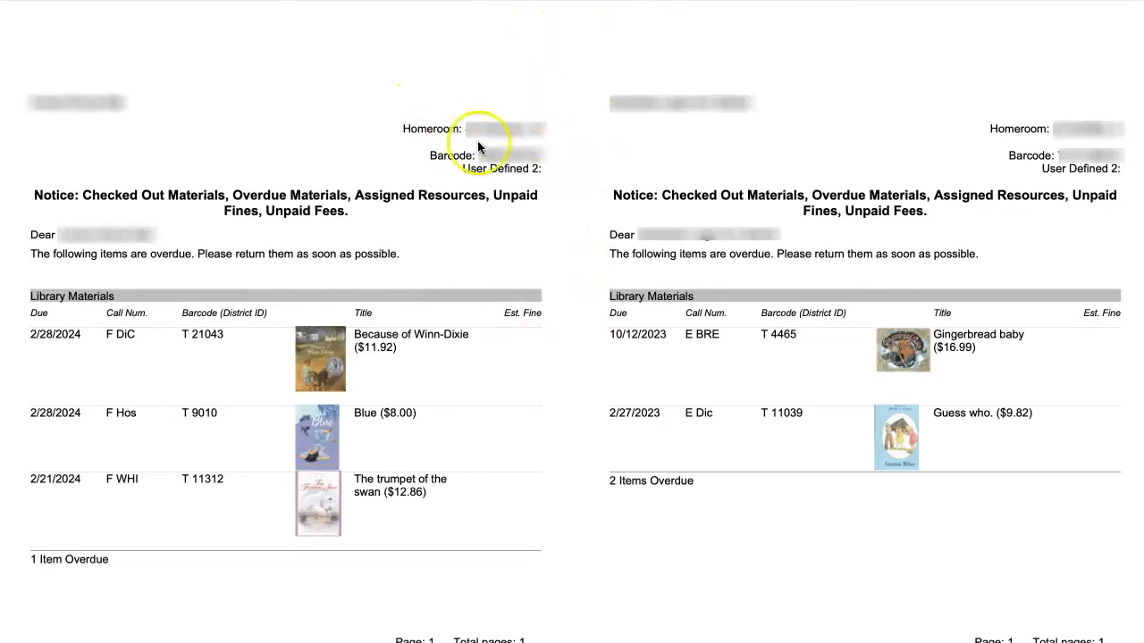
mouse_move(411, 207)
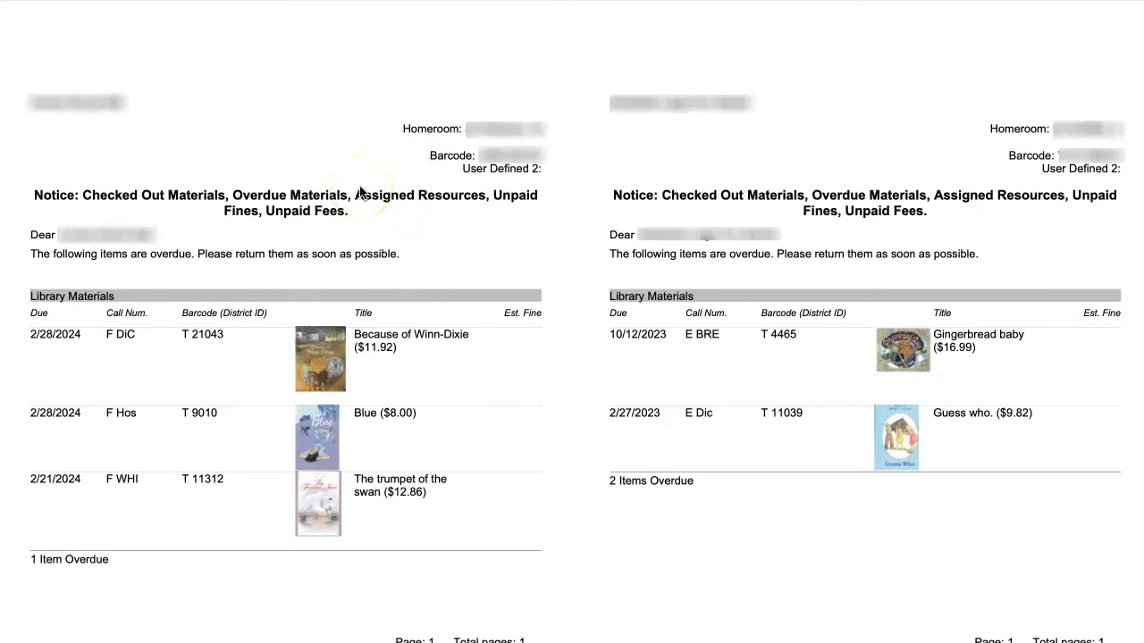
mouse_move(103, 34)
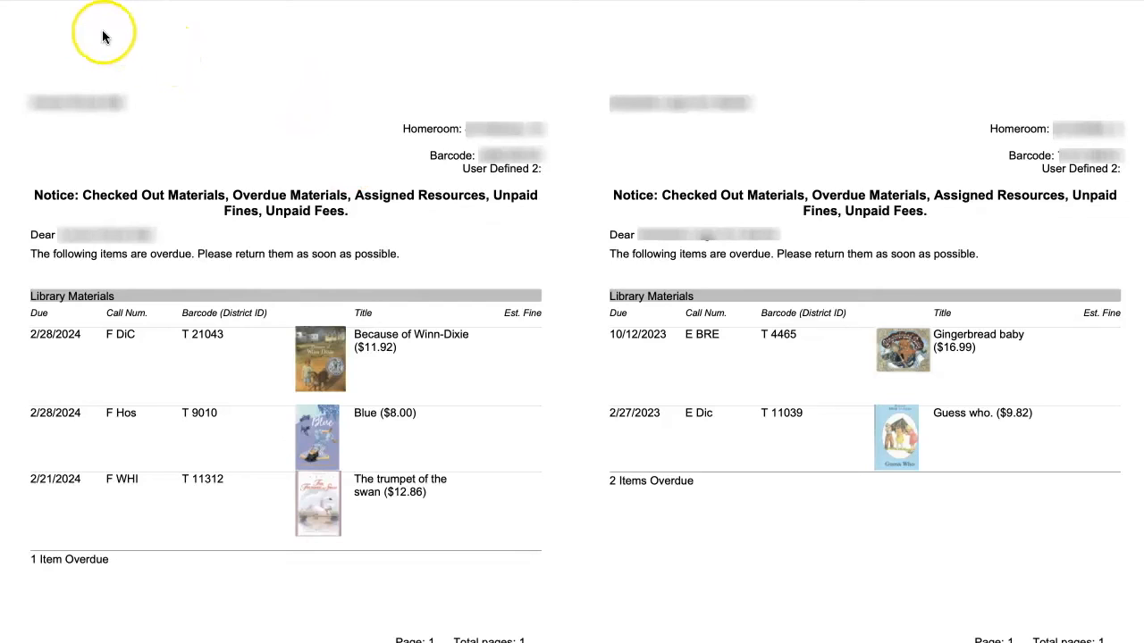